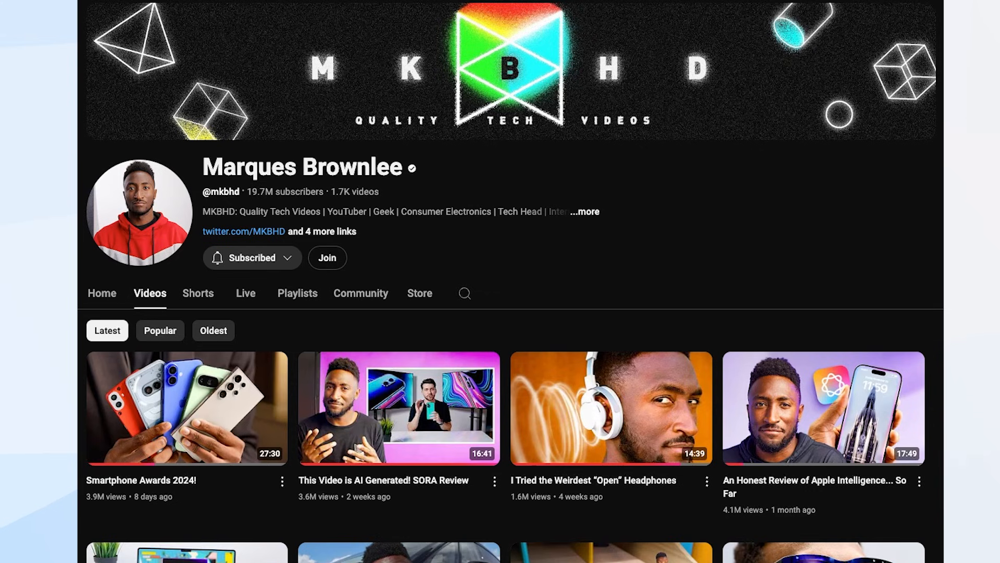
Step: Move past 'Let's get started' to the 'Amazing artists' picker and reach Skip / Get started
scroll("down", 3)
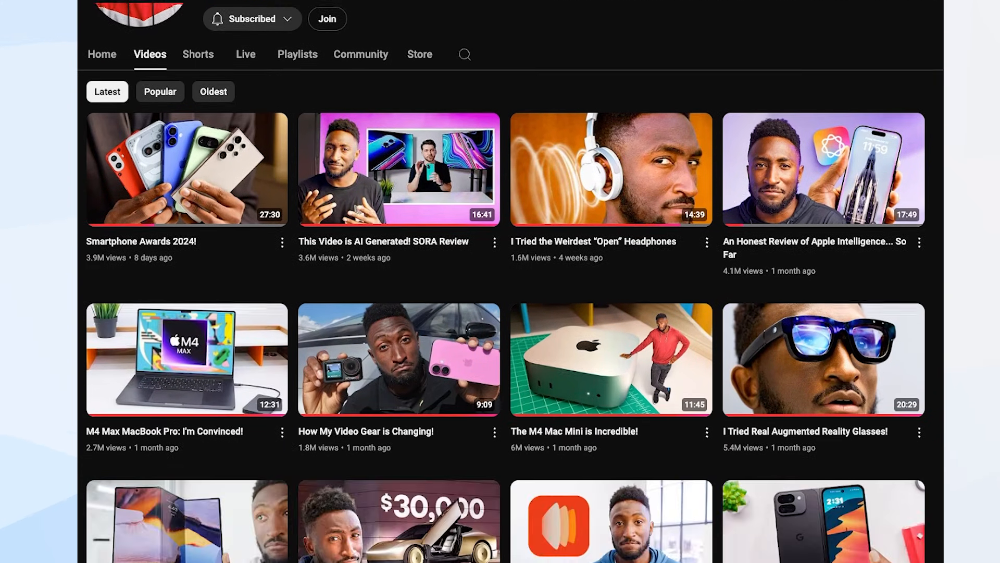
scroll("down", 3)
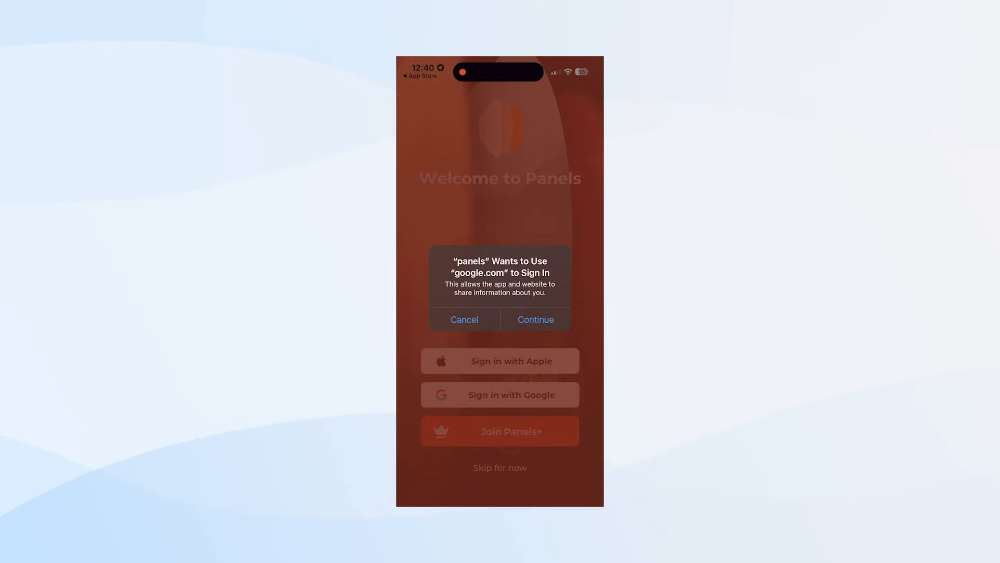
left_click(535, 319)
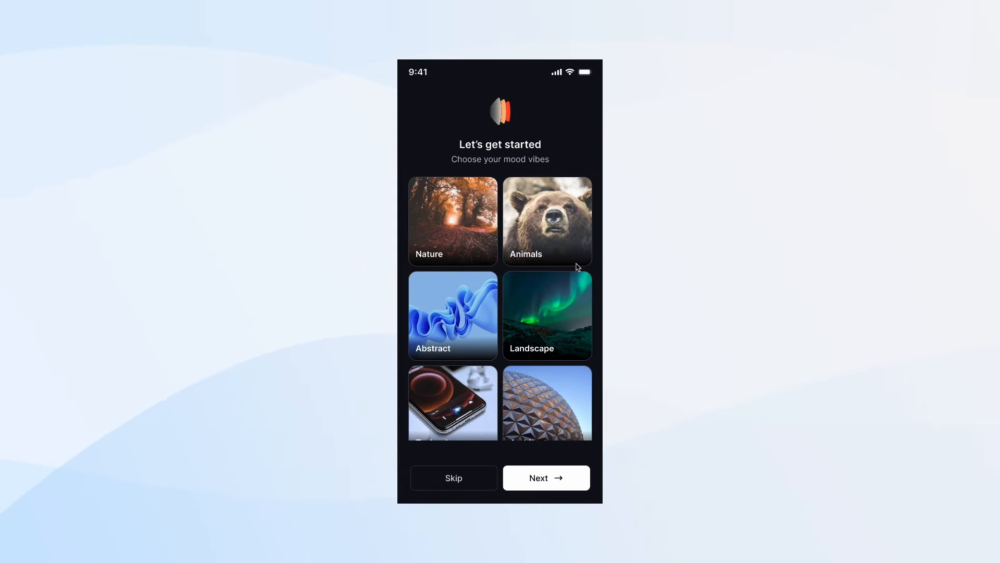
left_click(545, 478)
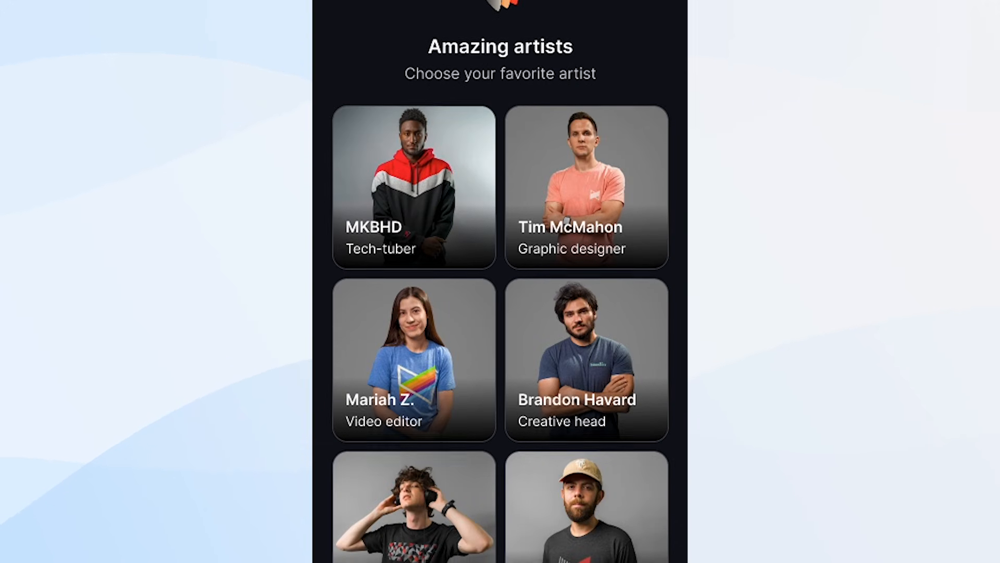
scroll("down", 3)
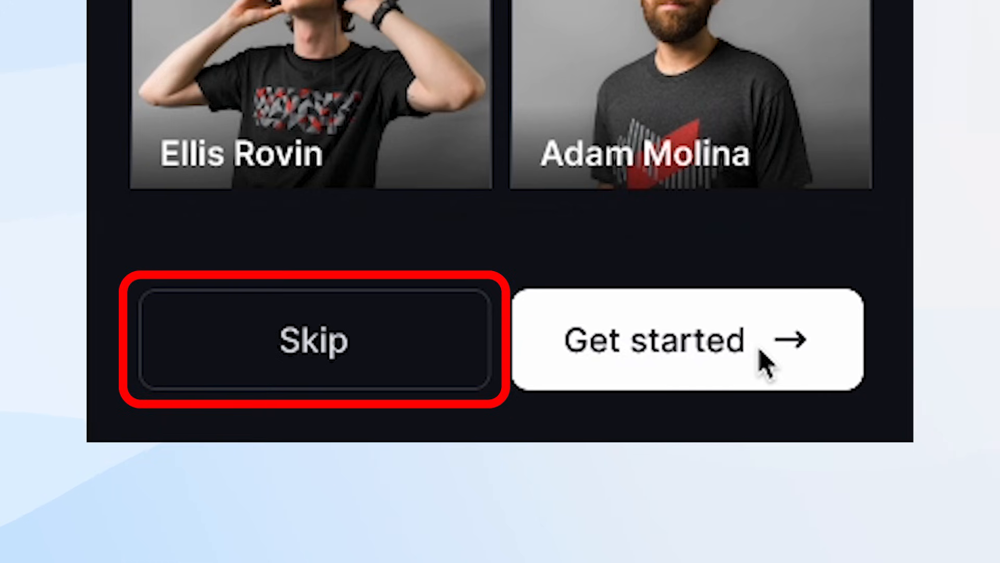
Step: Finish Panels onboarding, browse the Explore feed and visit the account screen
left_click(687, 342)
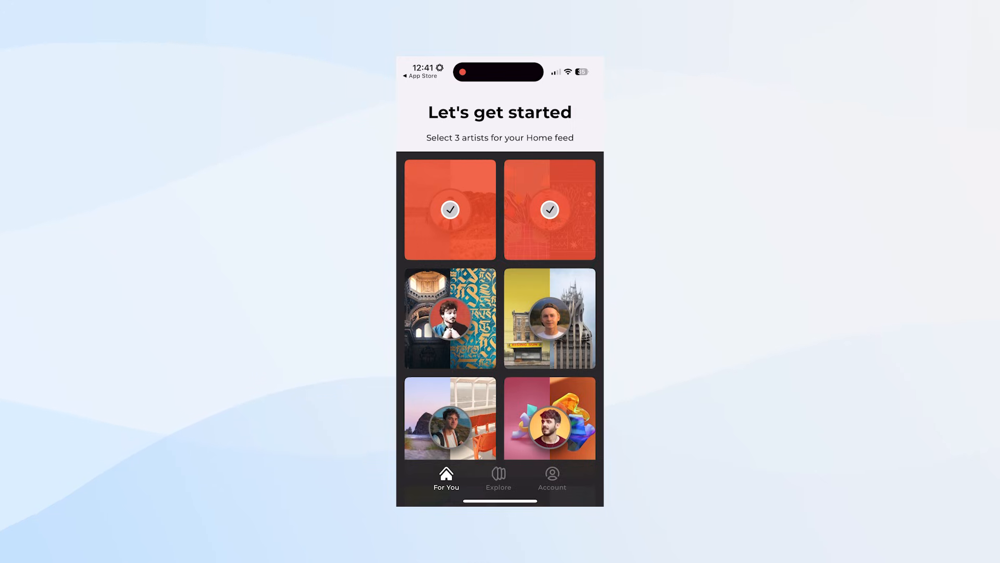
left_click(498, 475)
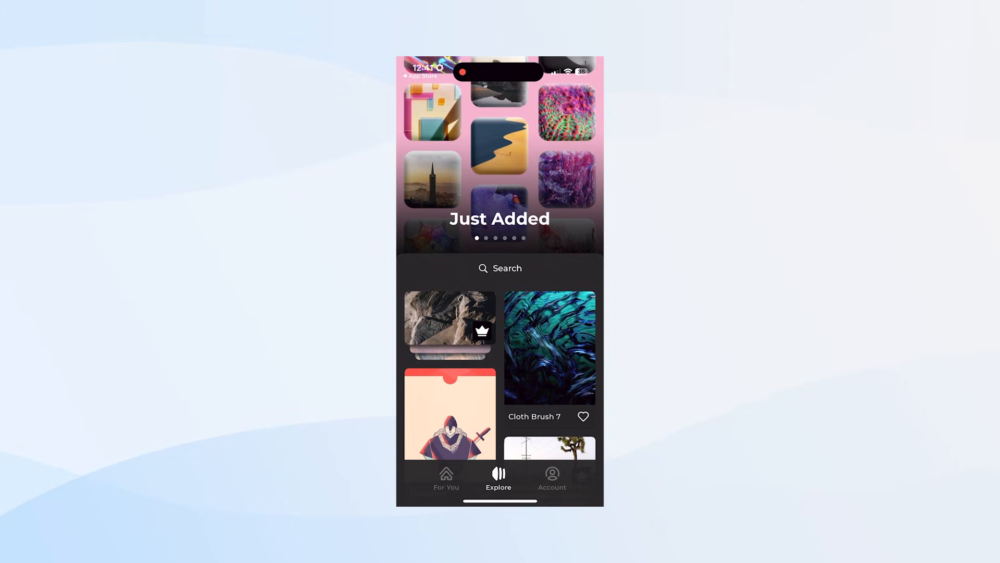
left_click(446, 477)
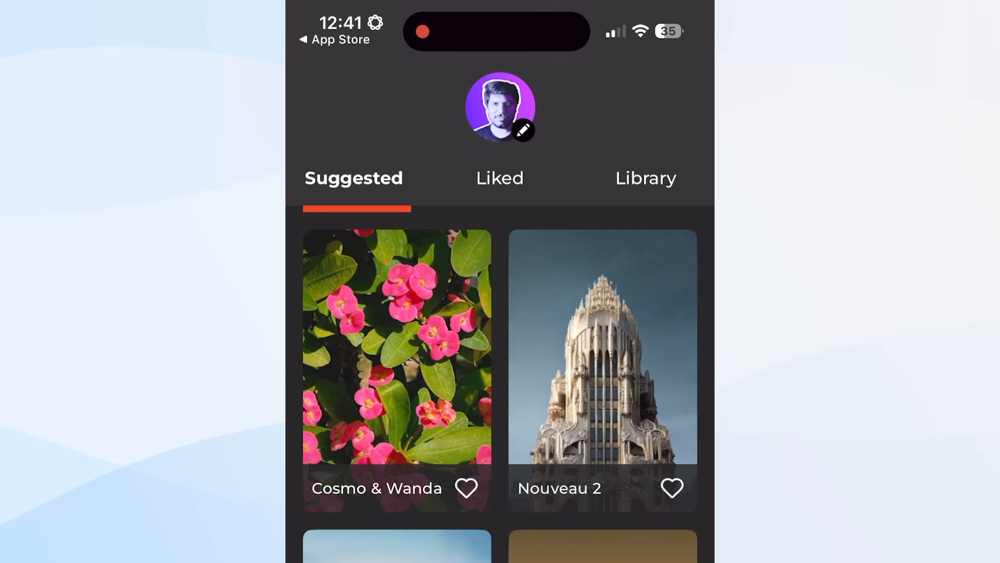
left_click(645, 179)
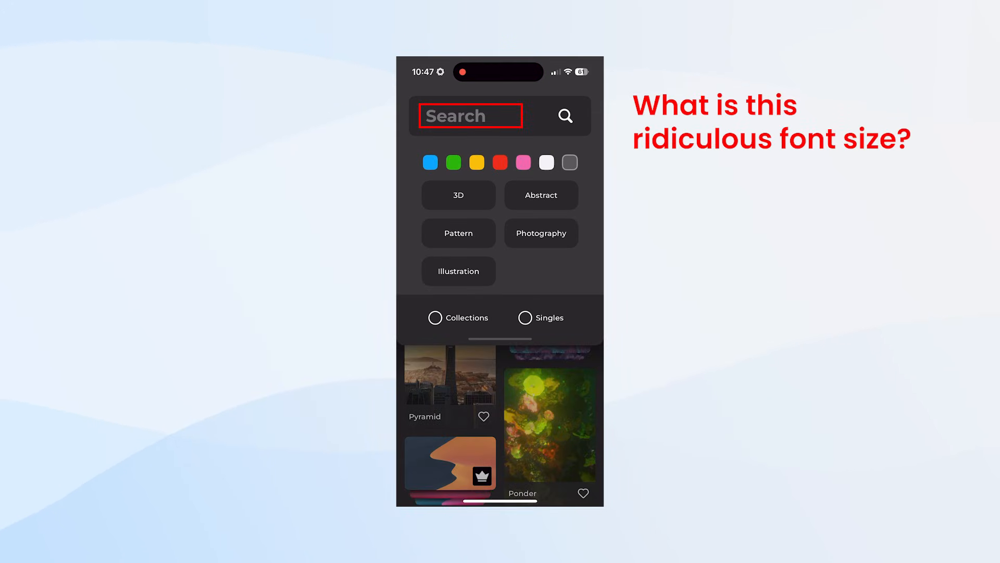
Step: Bring up the search field with keyboard ready for a query
left_click(470, 116)
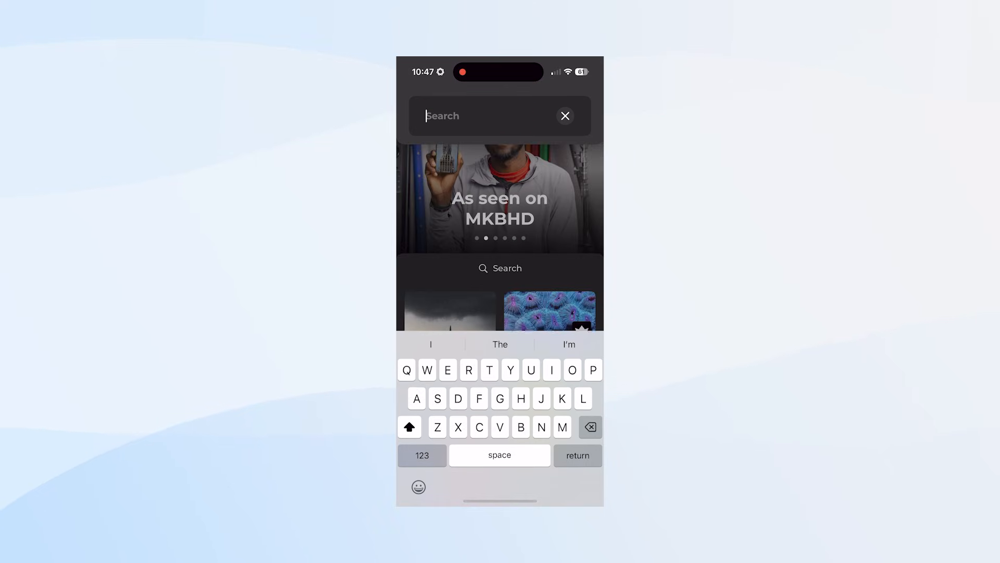
left_click(564, 116)
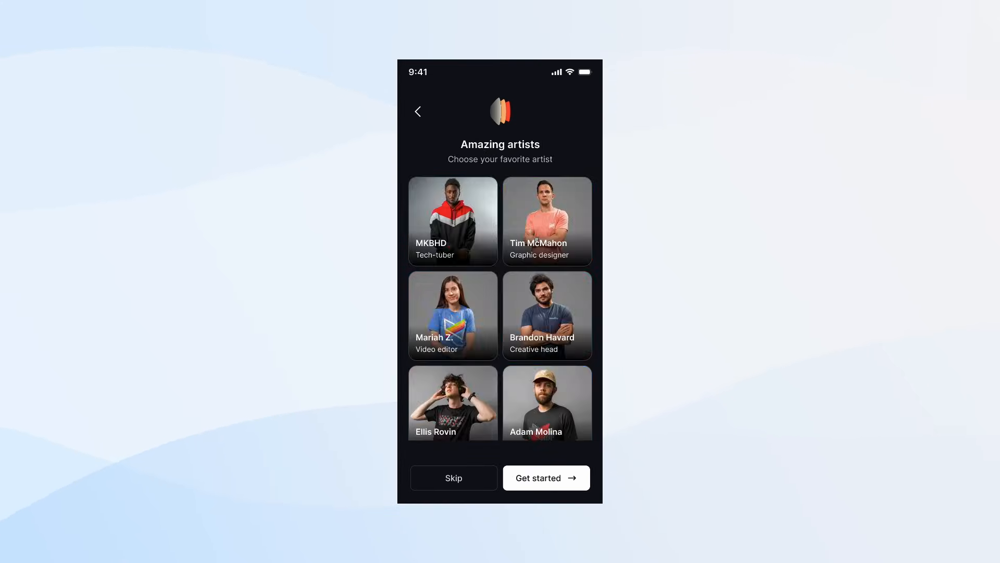
Step: Reach the home feed, view all Recently viewed wallpapers and return
left_click(544, 477)
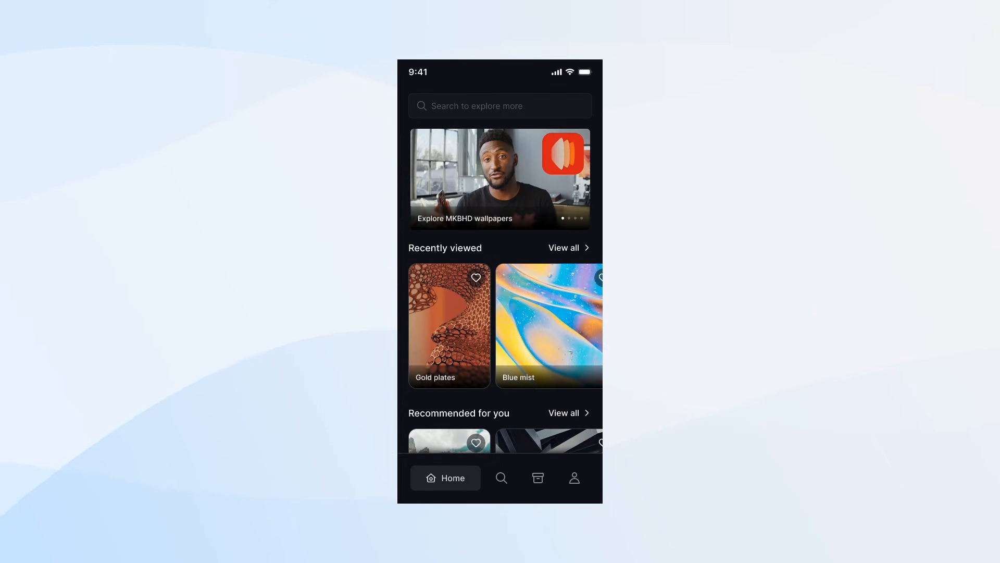
scroll("down", 3)
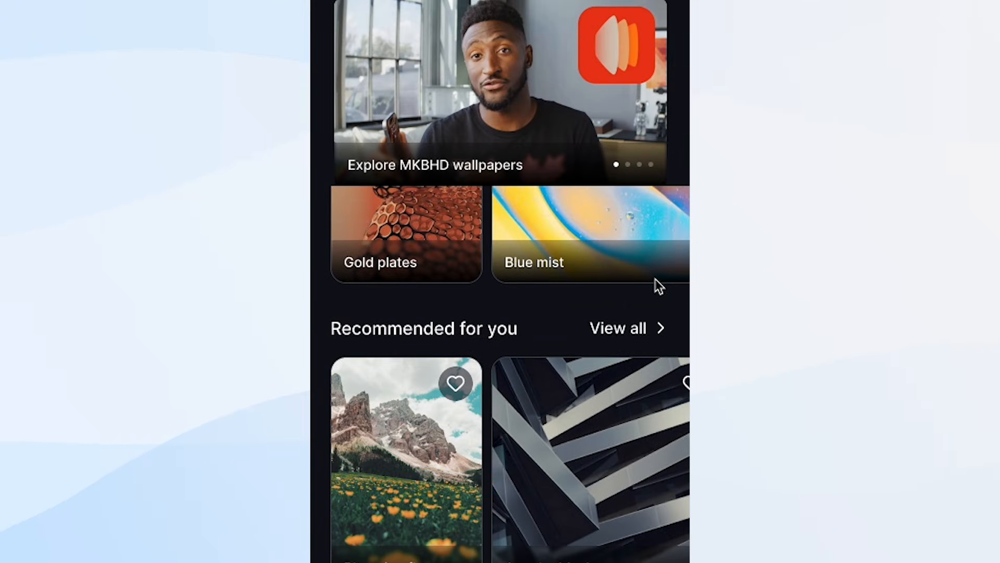
scroll("down", 3)
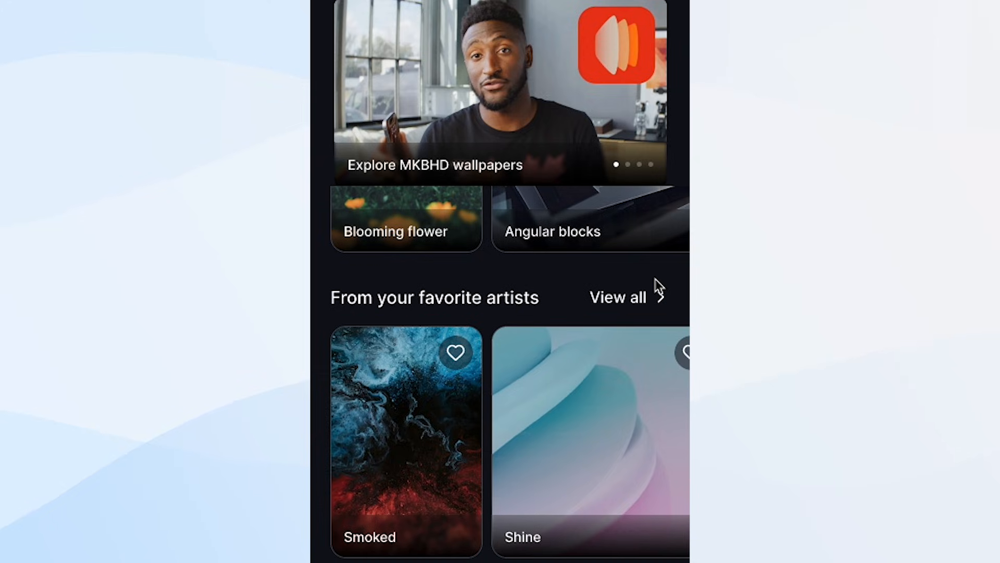
scroll("down", 3)
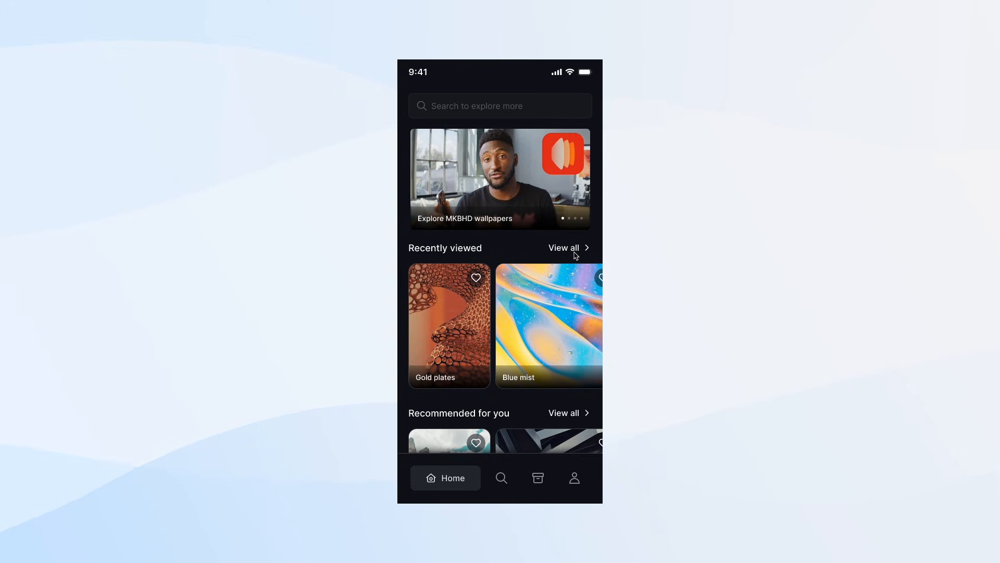
left_click(564, 248)
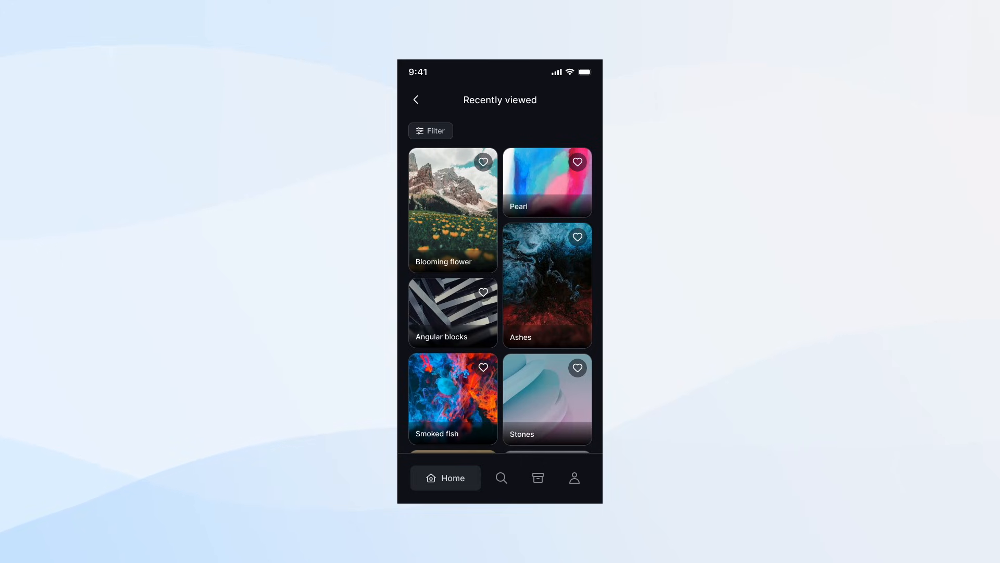
mouse_move(424, 103)
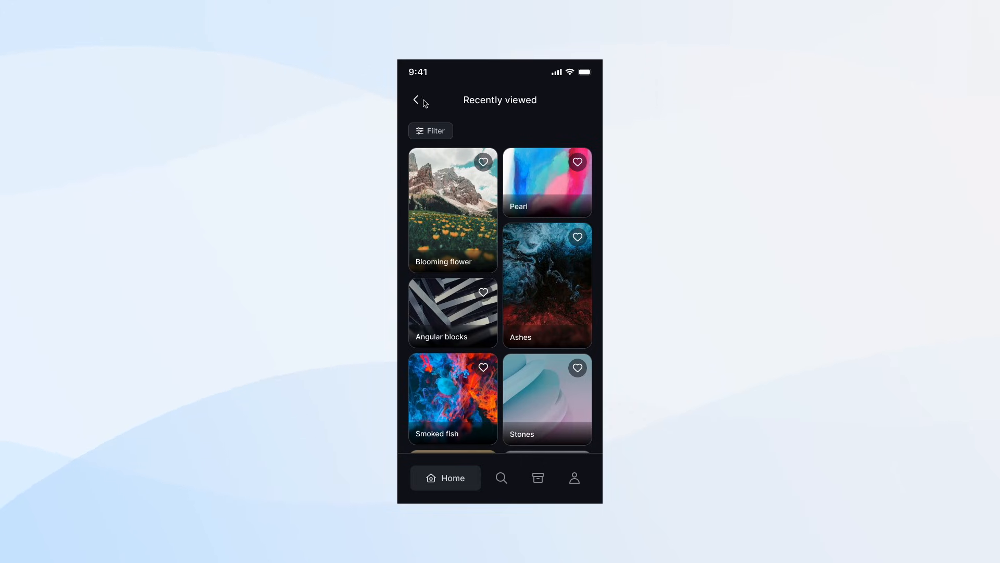
left_click(415, 100)
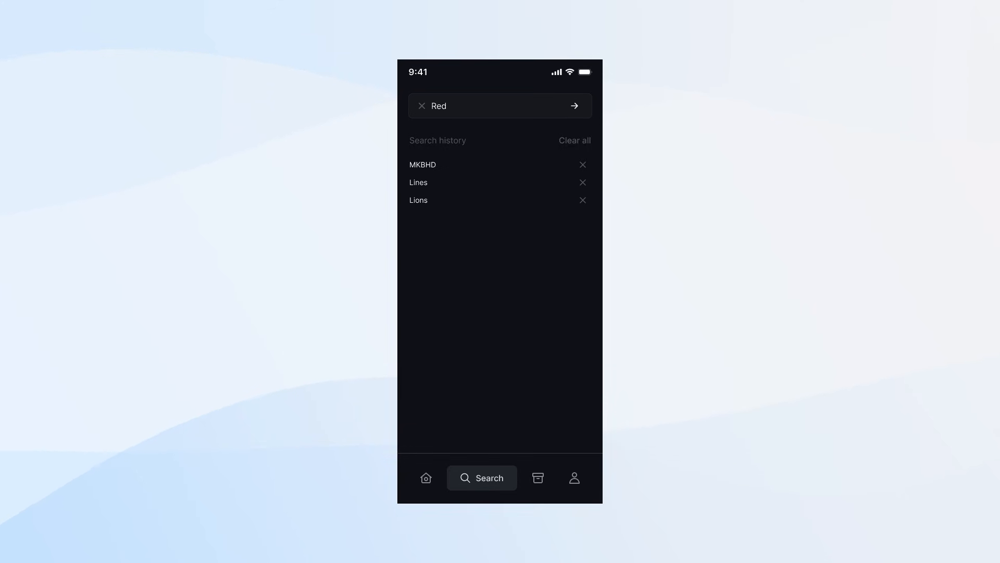
Step: Search for Red and filter the results to the Abstract style
left_click(573, 106)
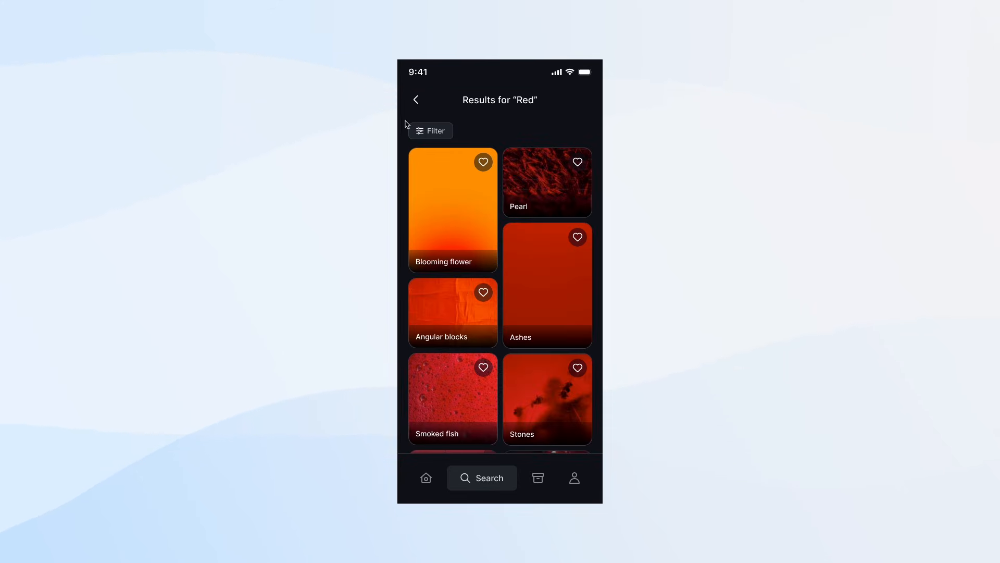
left_click(431, 131)
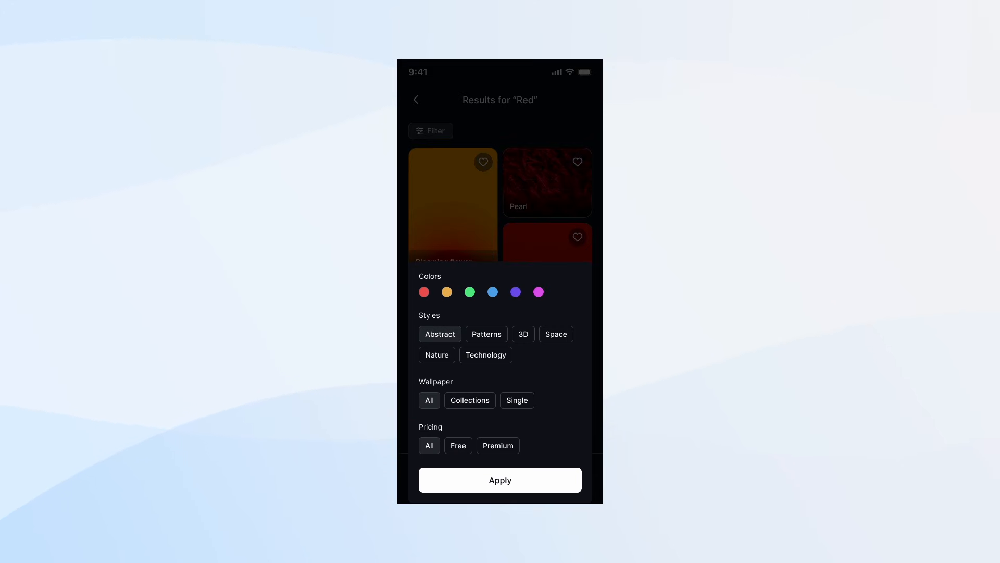
left_click(499, 480)
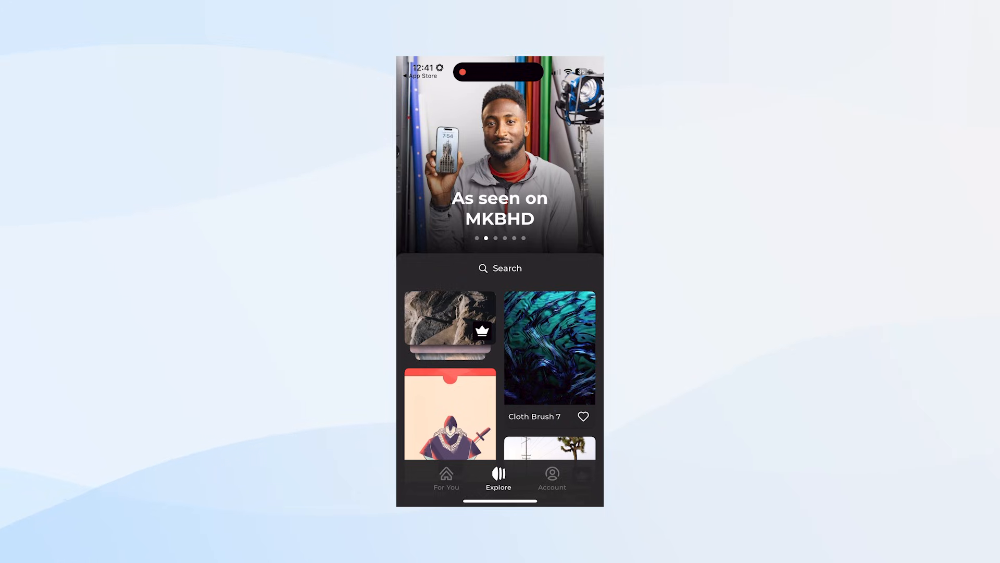
Step: Open Cloth Brush 7, show Get Wallpaper options and download the HD version
left_click(548, 346)
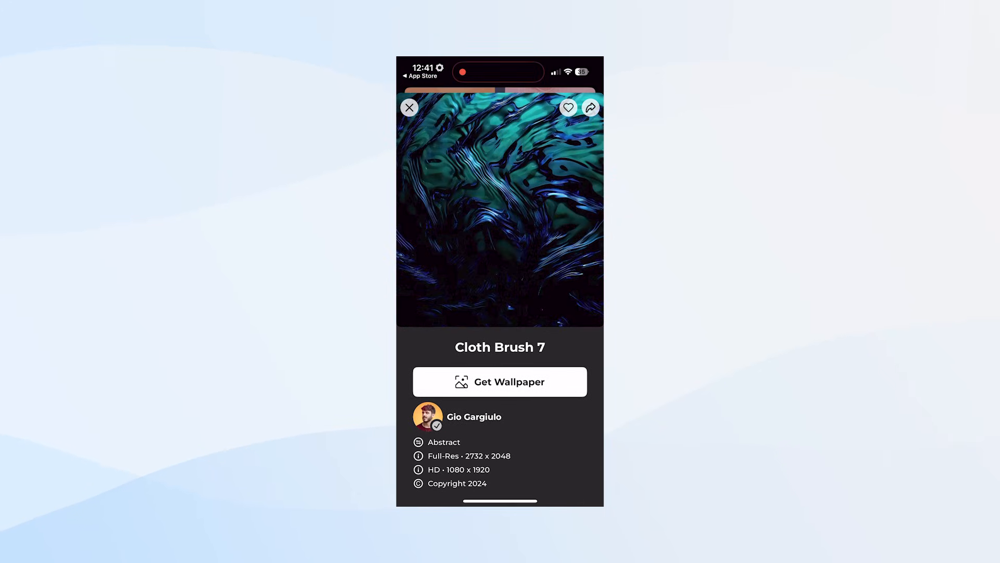
left_click(499, 381)
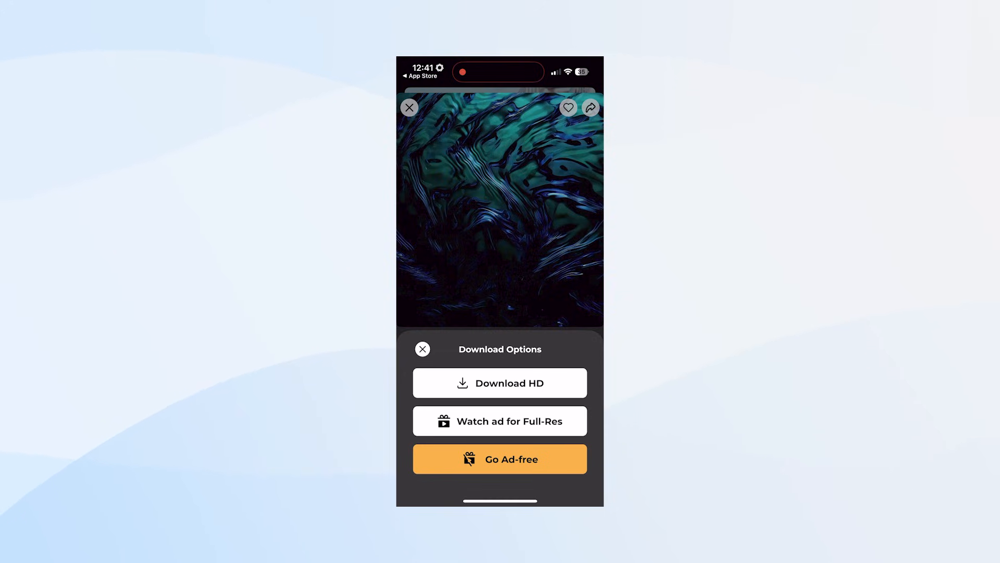
left_click(499, 382)
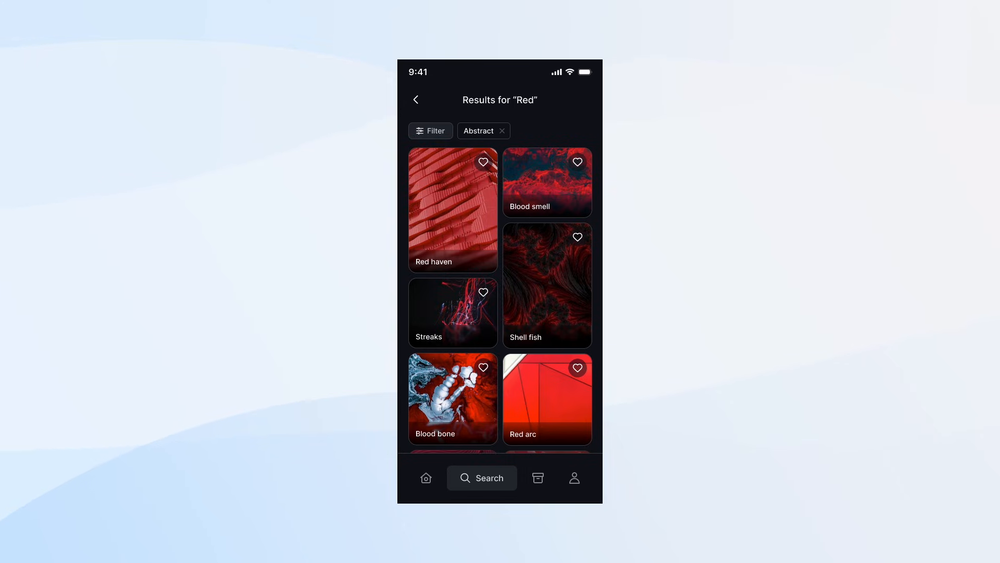
Step: Open the Red haven wallpaper's details and request Full Resolution, showing Go Ad Free and Watch Ad
left_click(453, 210)
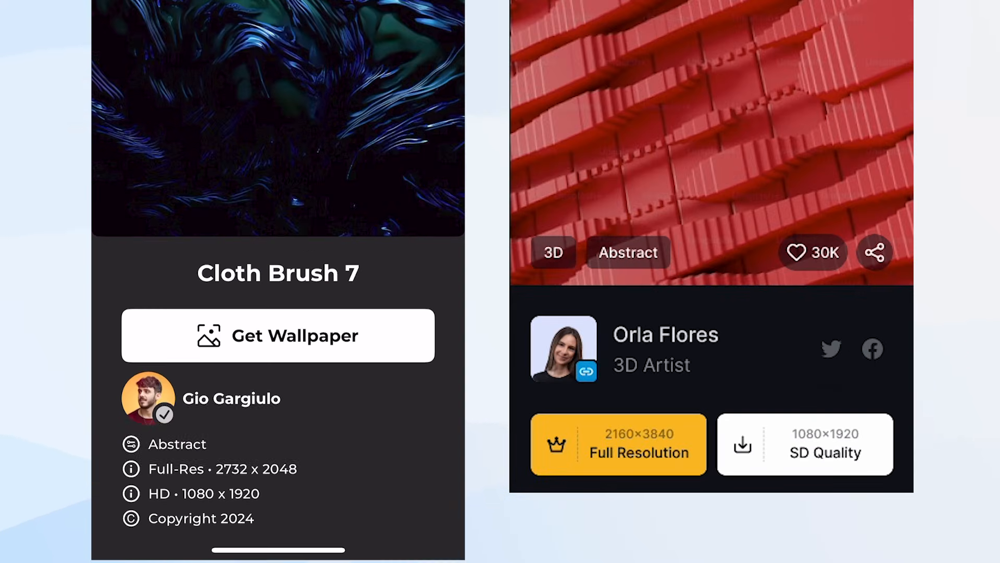
left_click(278, 335)
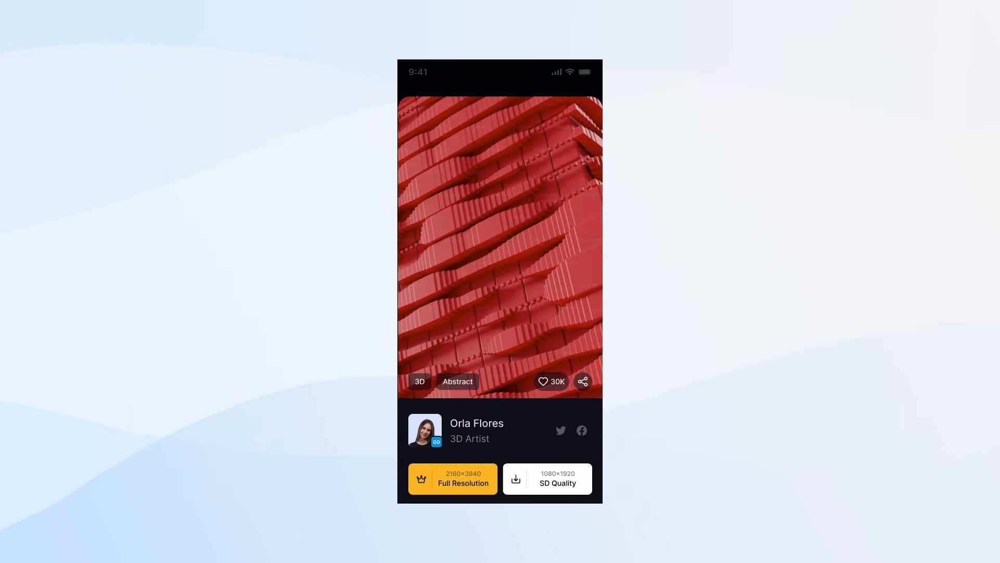
left_click(547, 479)
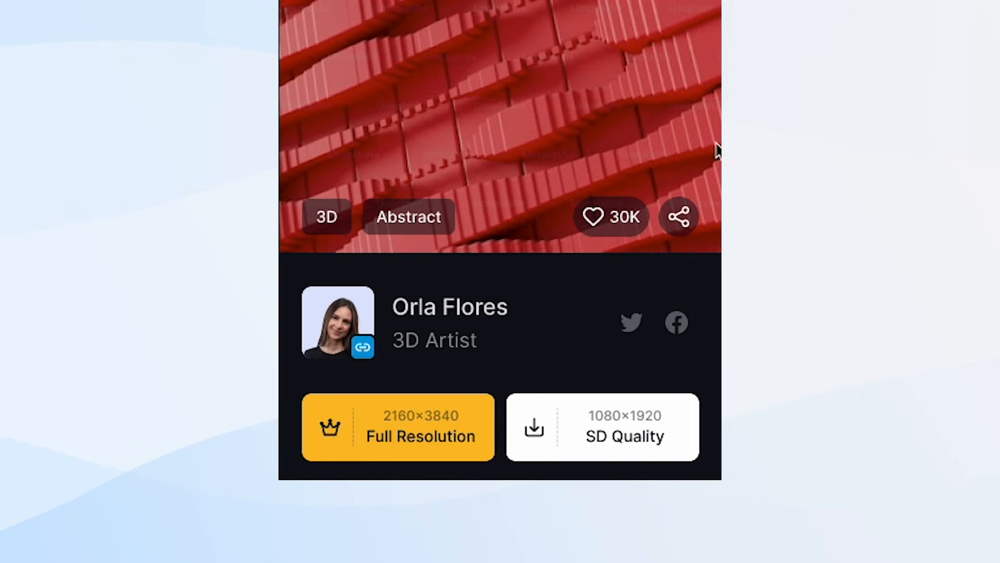
left_click(397, 427)
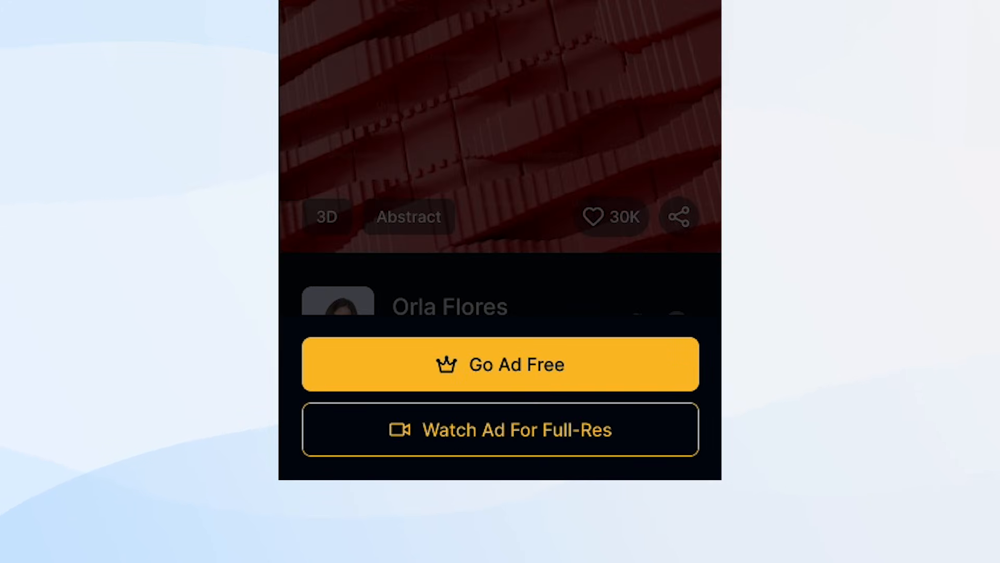
mouse_move(717, 177)
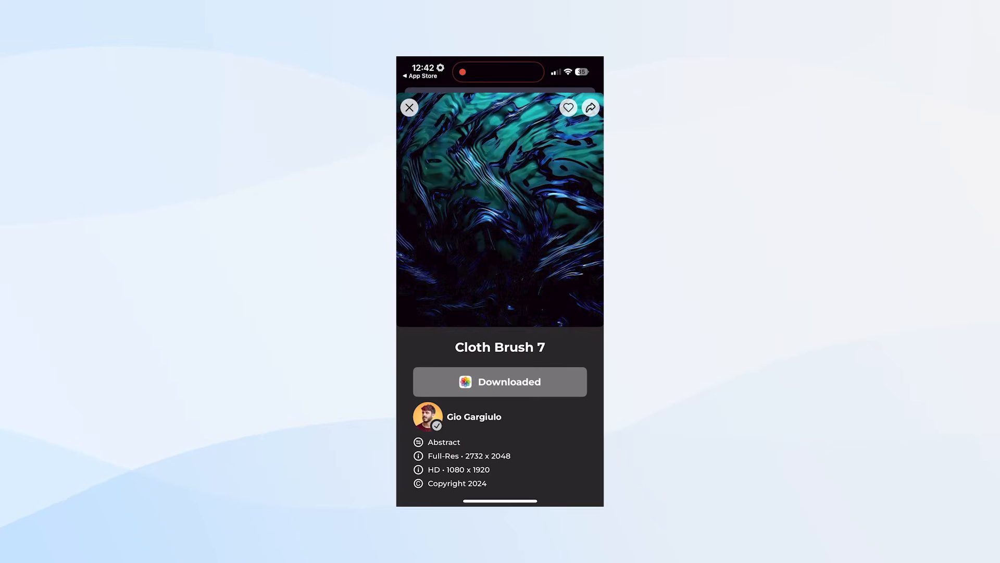
Step: Open Gio Gargiulo's artist profile from Cloth Brush 7 and view its Collections
left_click(473, 417)
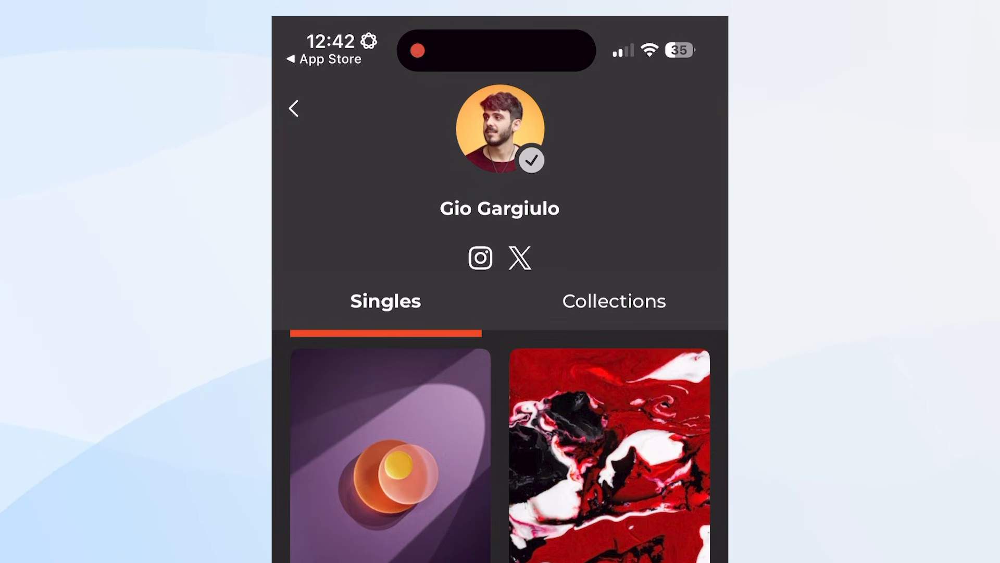
left_click(612, 300)
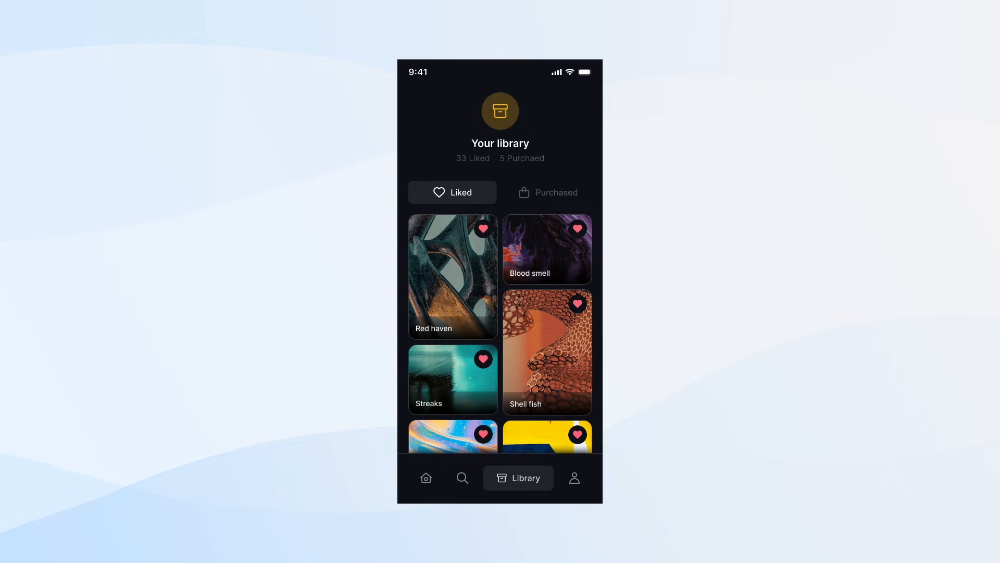
Step: Browse the Liked library grid, then open the Design Dude account and settings screen
scroll("down", 3)
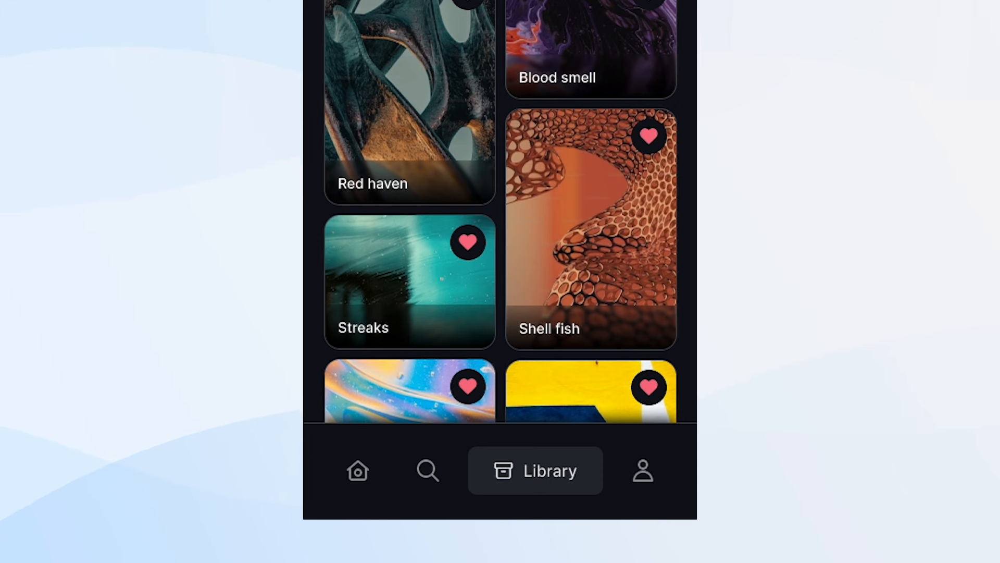
scroll("down", 3)
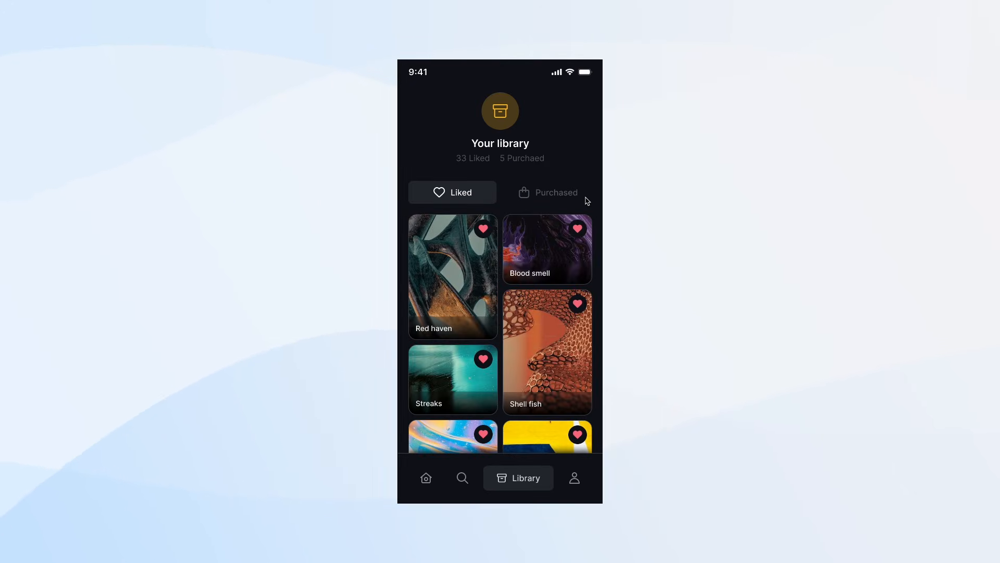
left_click(573, 477)
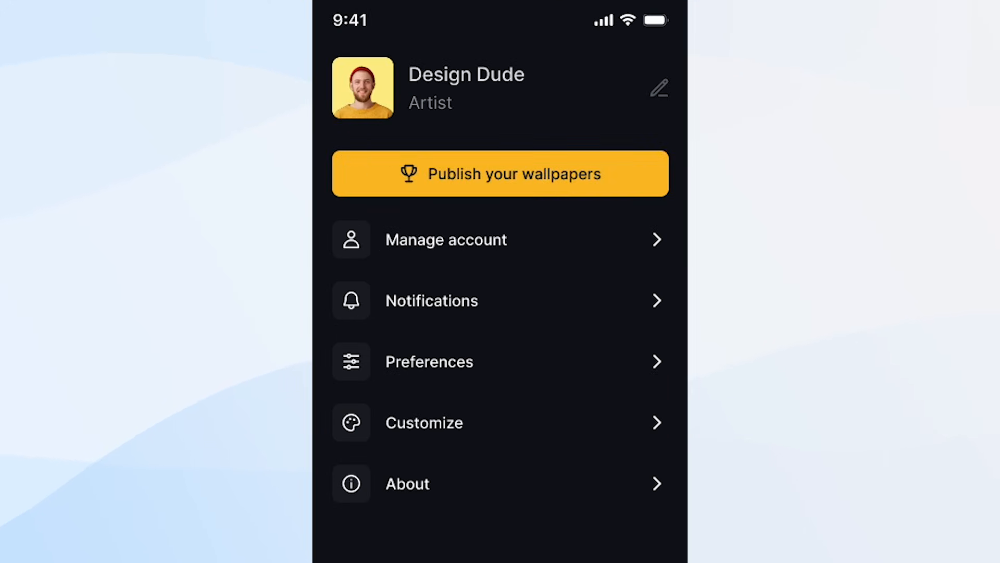
left_click(499, 362)
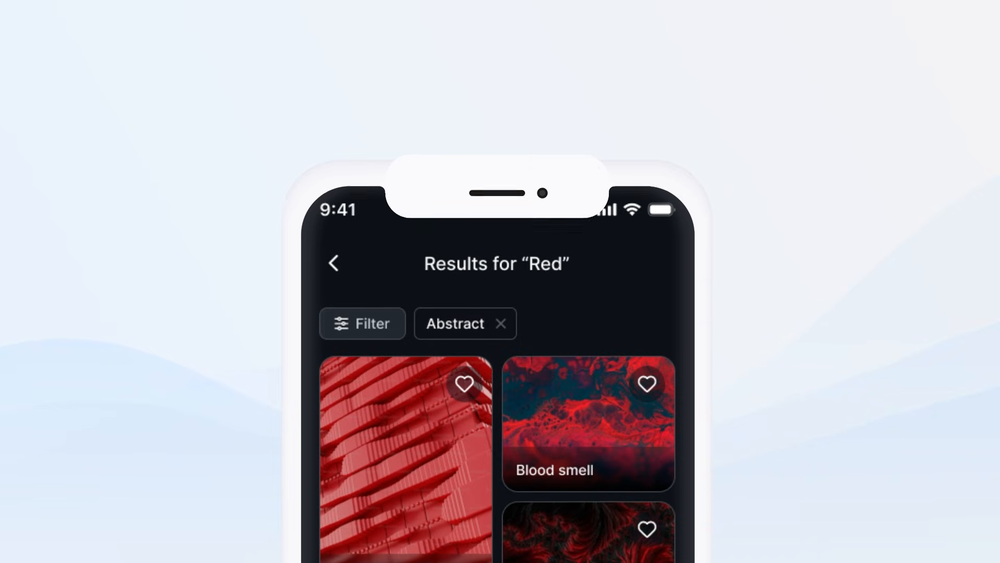
Step: Scroll the canvas to lay out onboarding, home and recently viewed frames in a row
scroll("up", 3)
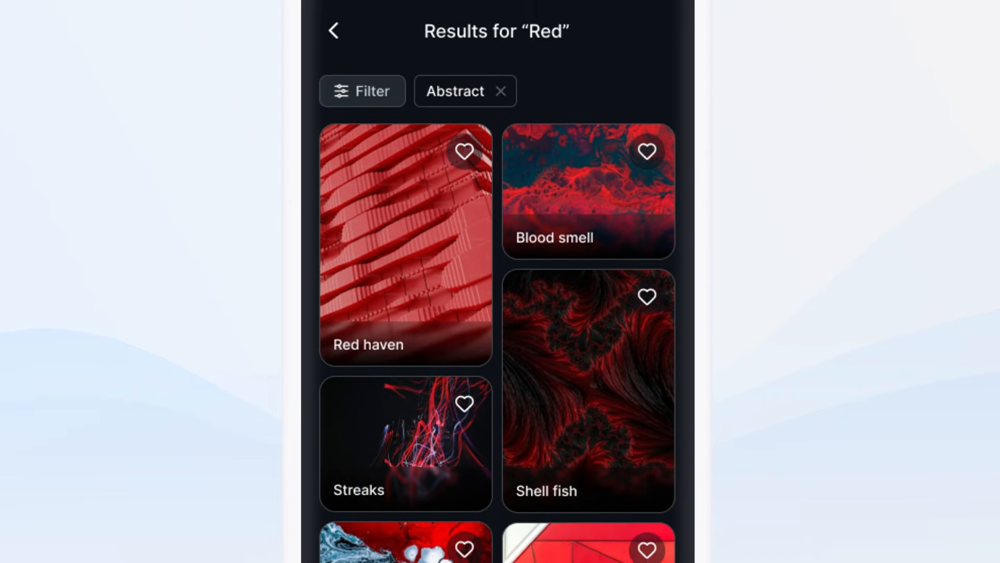
scroll("down", 3)
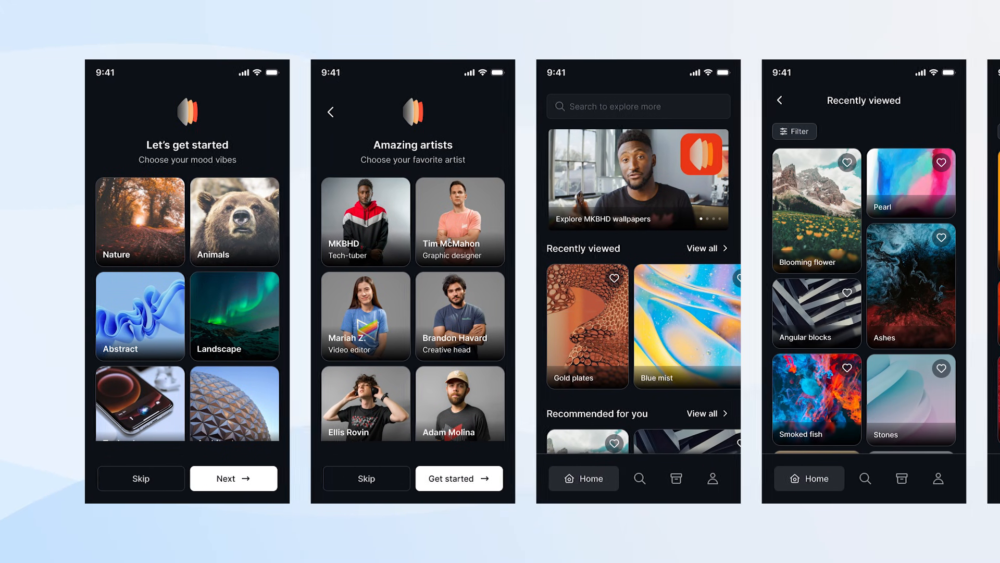
scroll("right", 3)
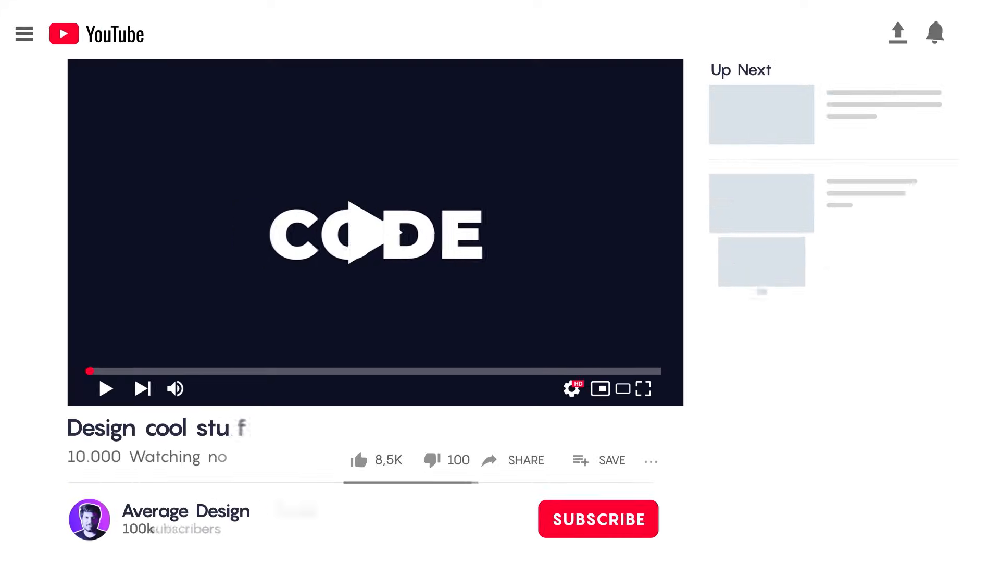
Step: Like the Average Design Dude video, raising the count to 8.5K
left_click(358, 460)
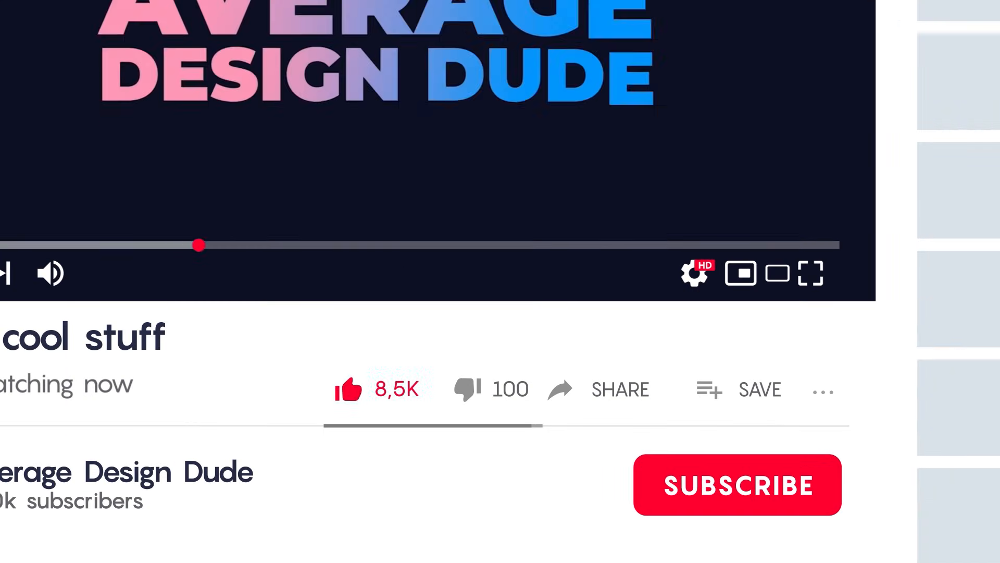